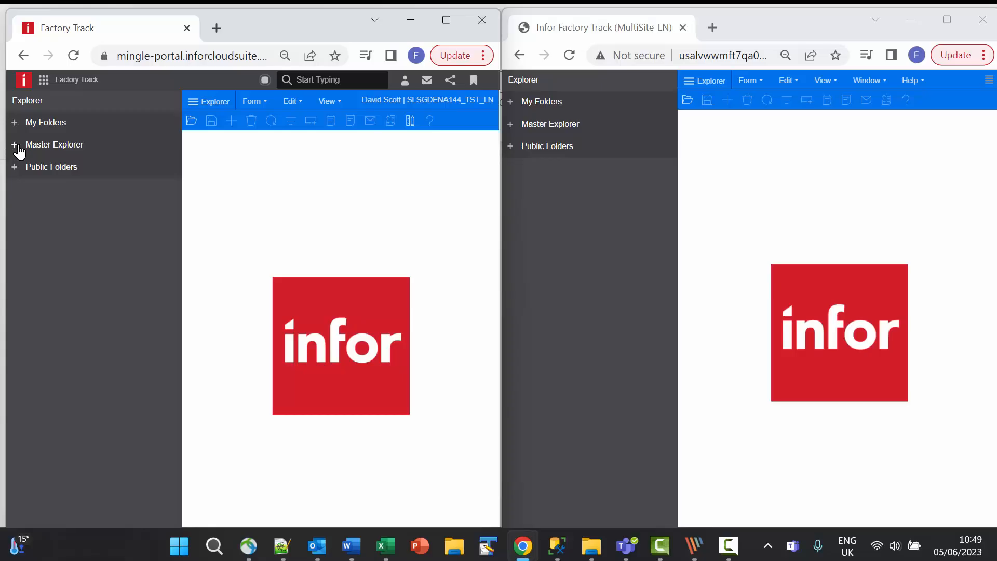
mouse_move(626, 249)
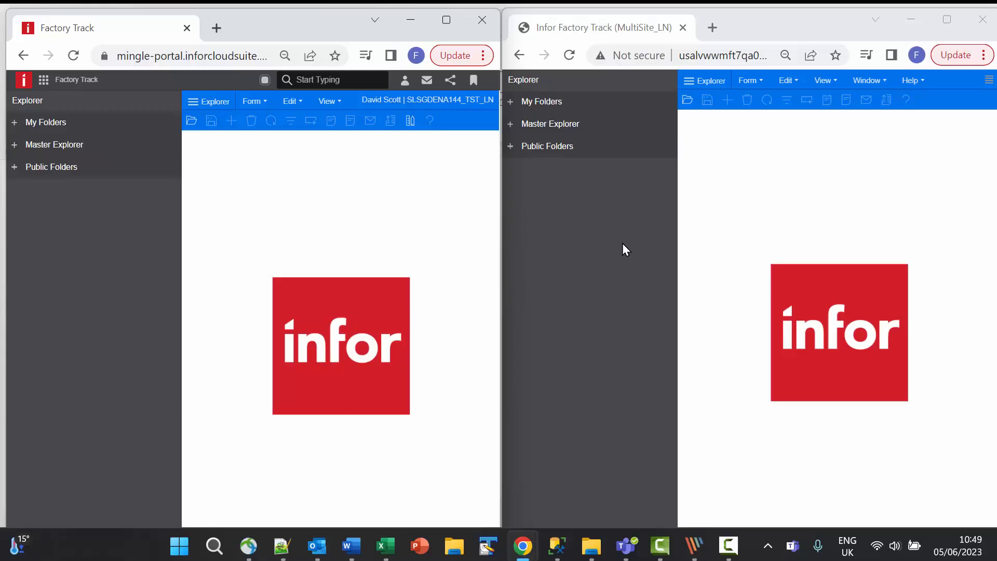
mouse_move(10, 158)
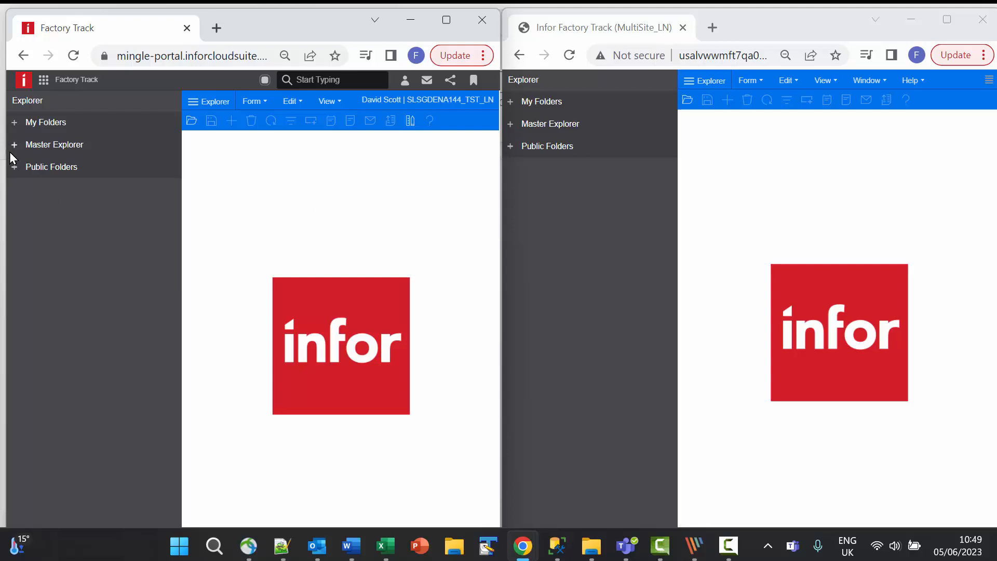
Expand Master Explorer on the cloud and MultiSite sites, revealing the cloud Modules list.
click(14, 144)
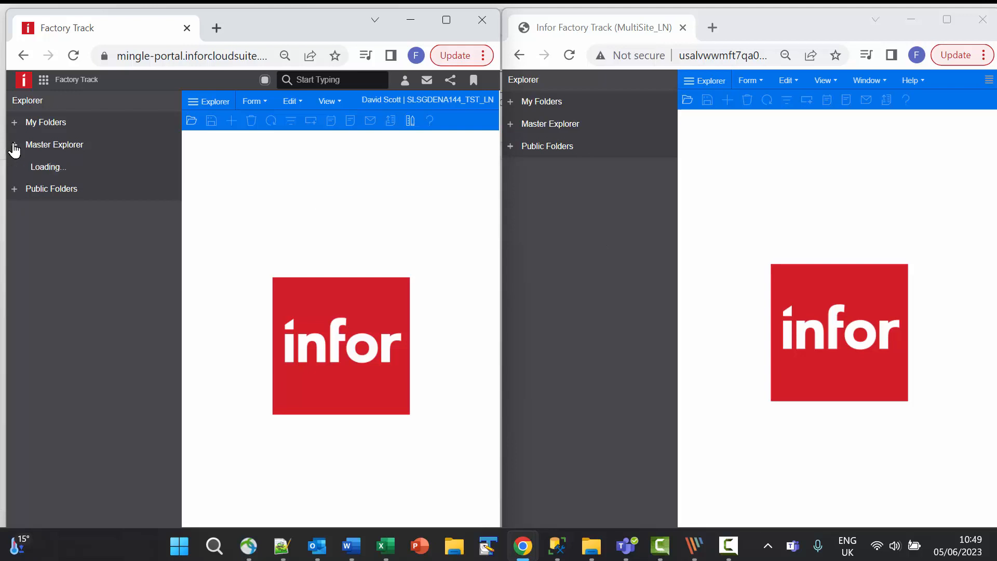
click(13, 144)
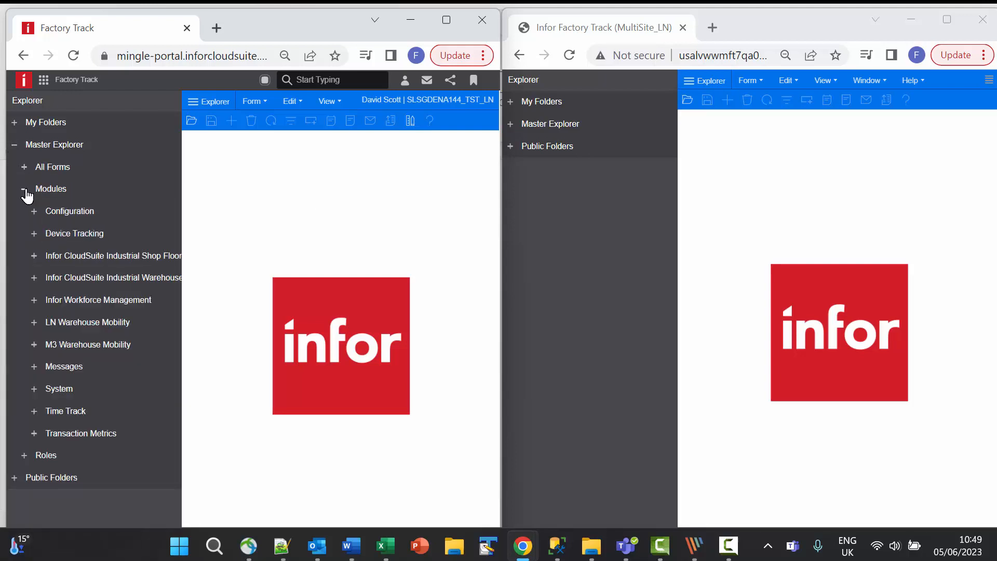
click(511, 124)
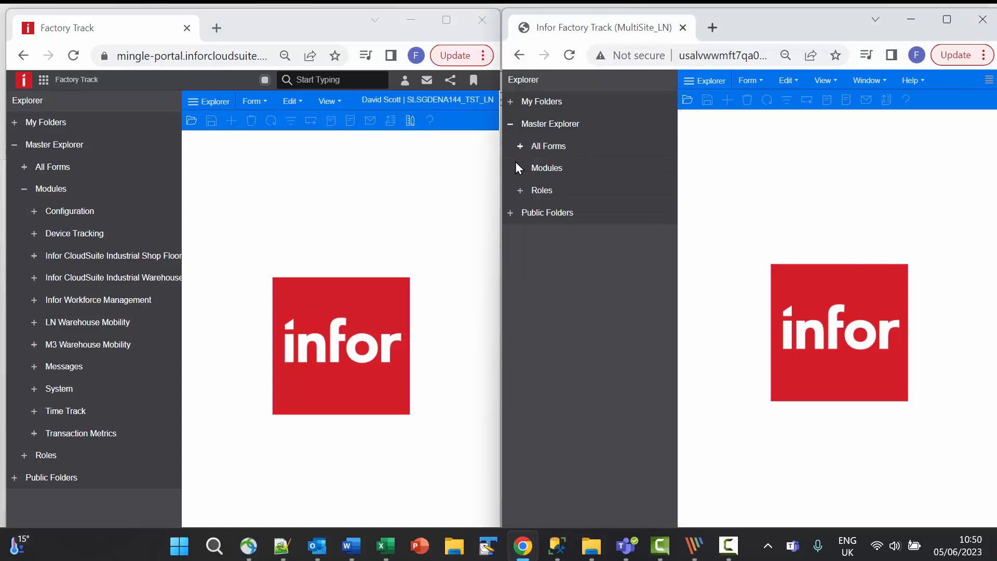
Reveal the MultiSite modules and list its Shop Floor Settings forms under Infor LN Setup.
click(519, 168)
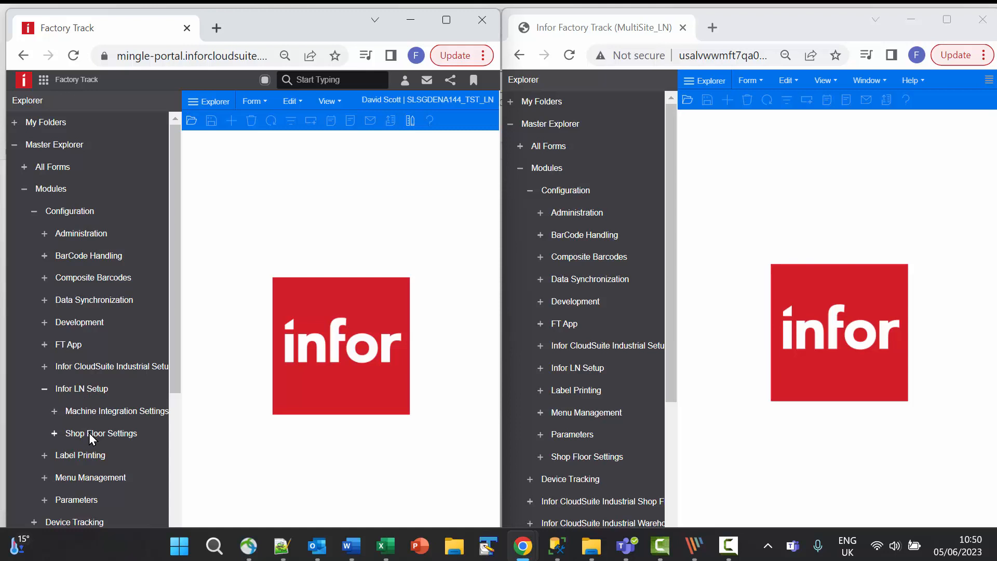
mouse_move(92, 444)
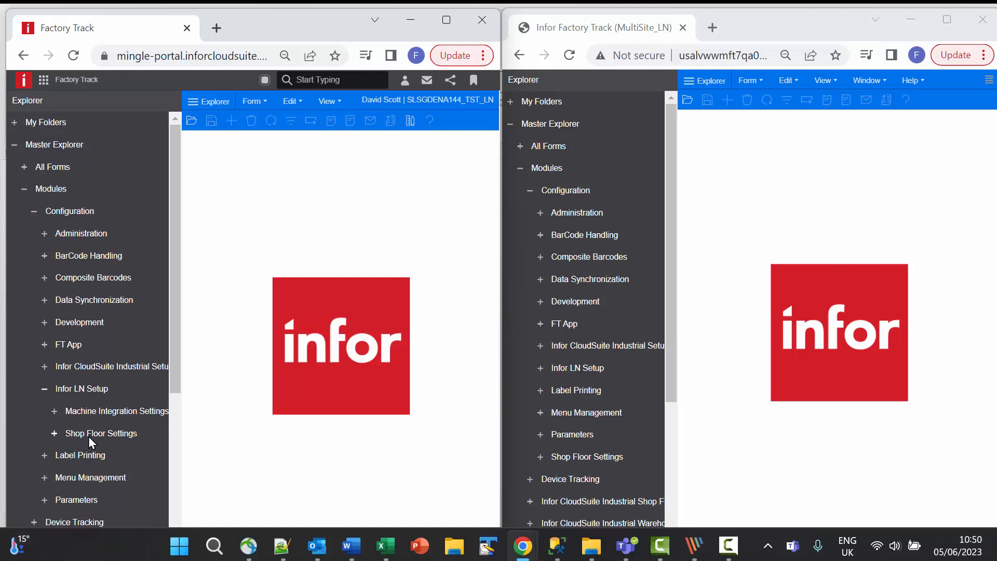
mouse_move(601, 429)
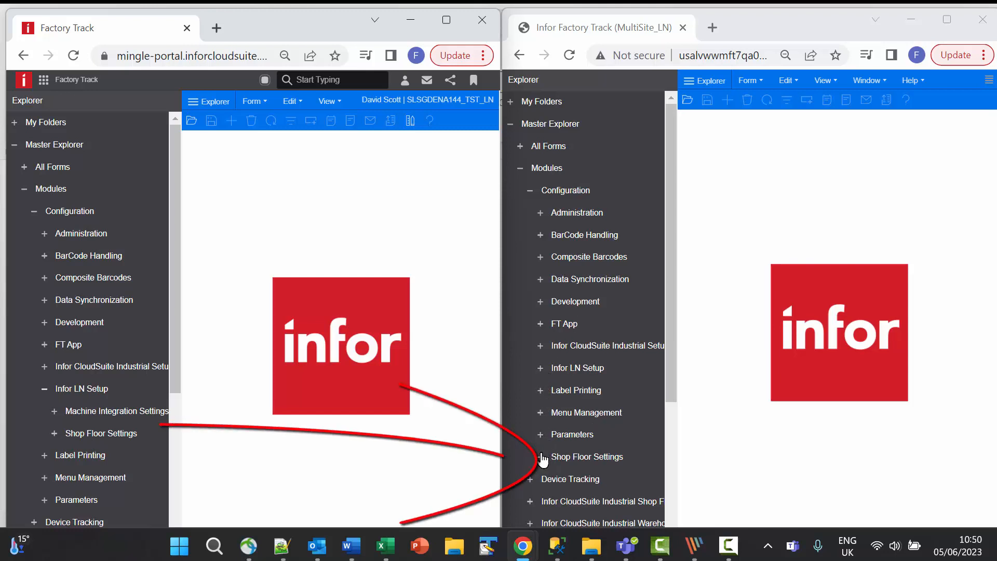
click(541, 457)
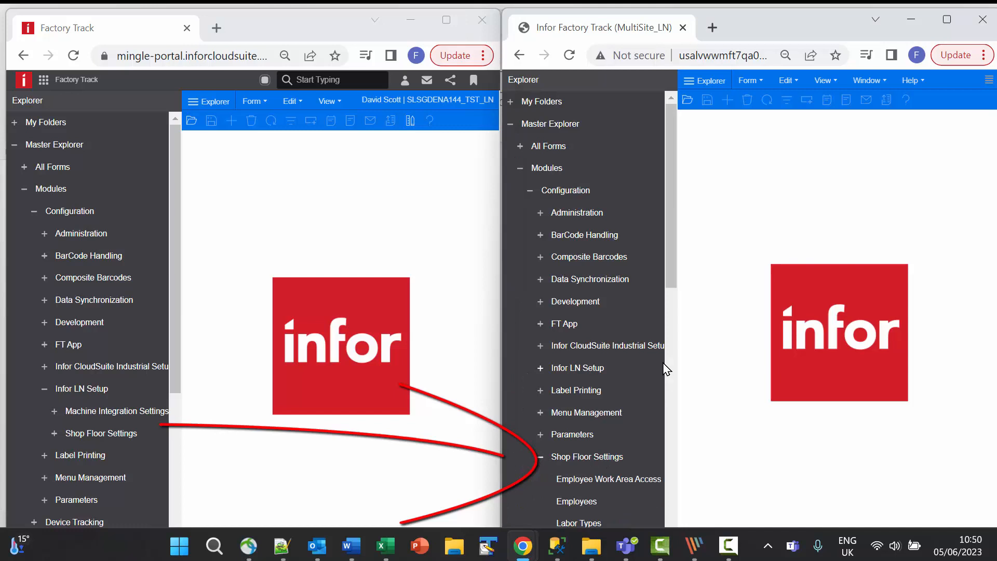
scroll(down, 3)
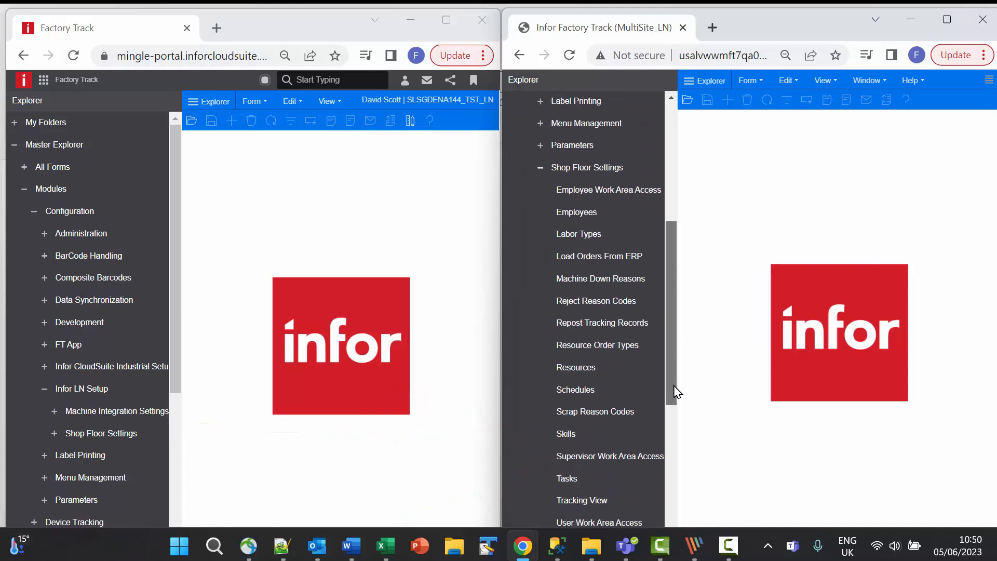
scroll(down, 3)
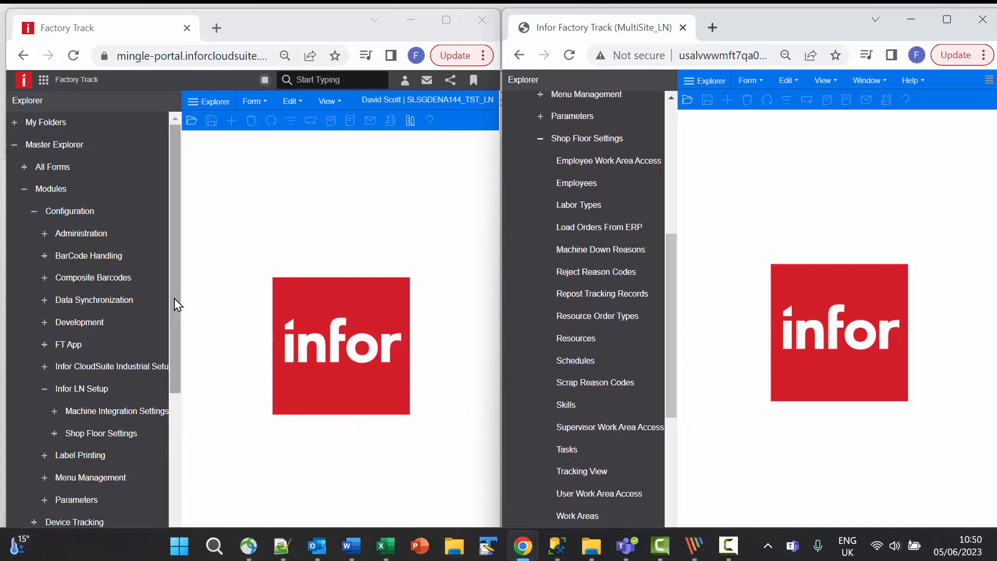
Compare the cloud site's Shop Floor Settings forms and bring up its Resource Groups form.
scroll(down, 3)
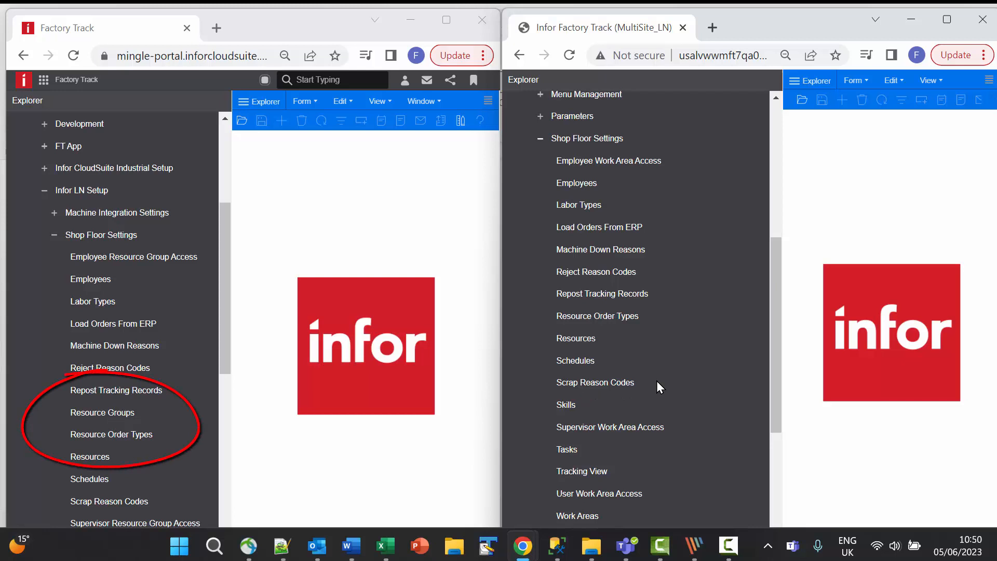
scroll(down, 3)
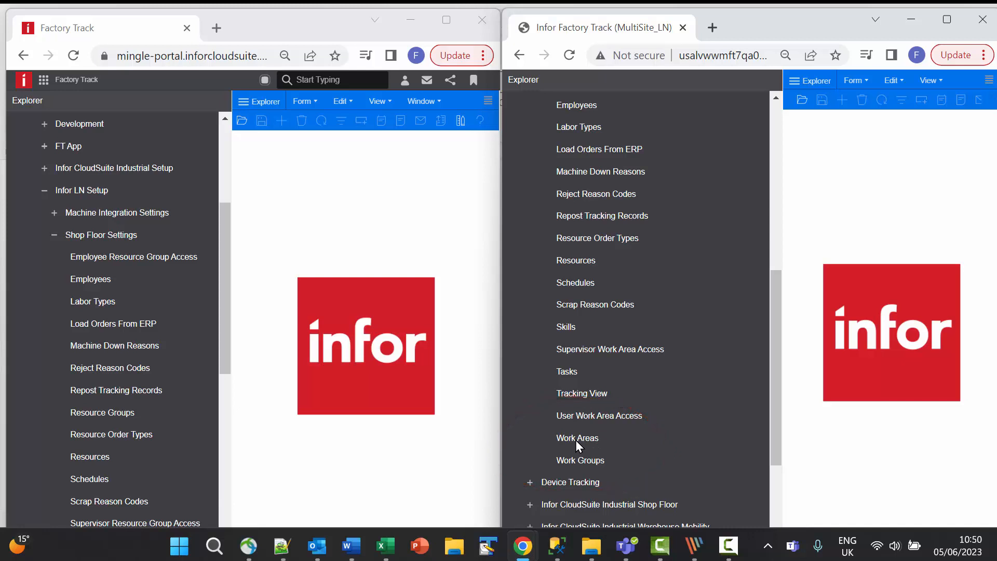
mouse_move(707, 371)
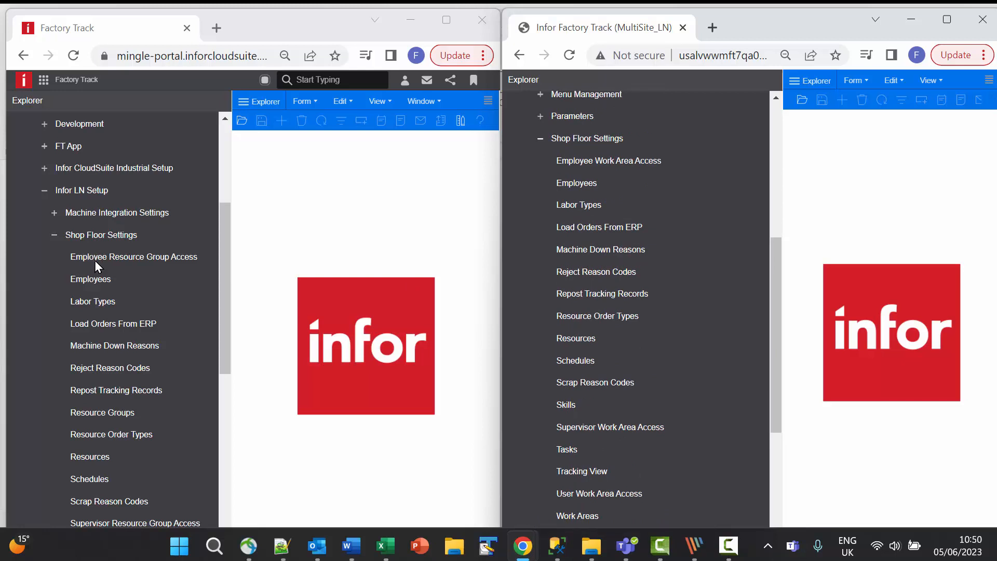
mouse_move(634, 167)
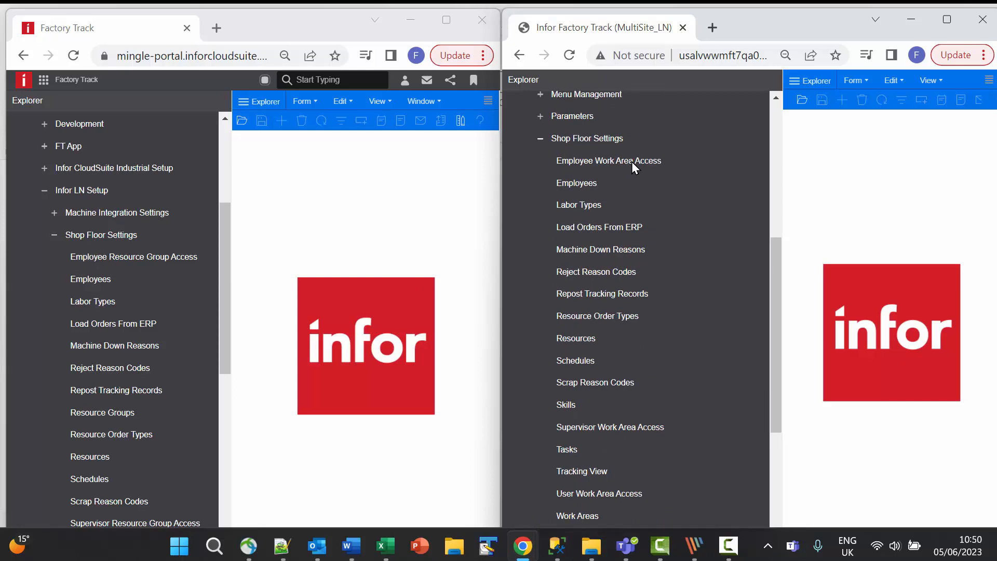
mouse_move(121, 458)
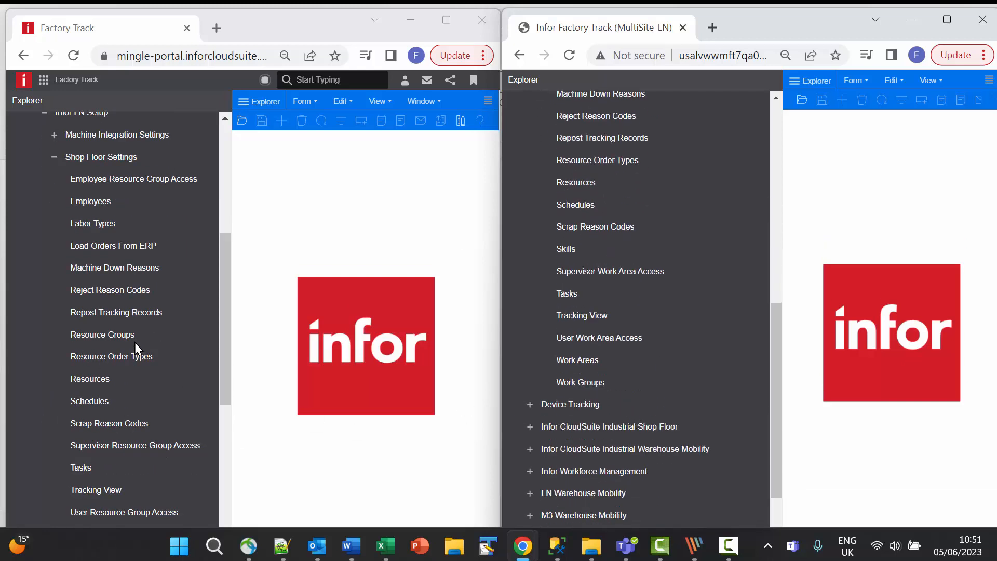
scroll(down, 3)
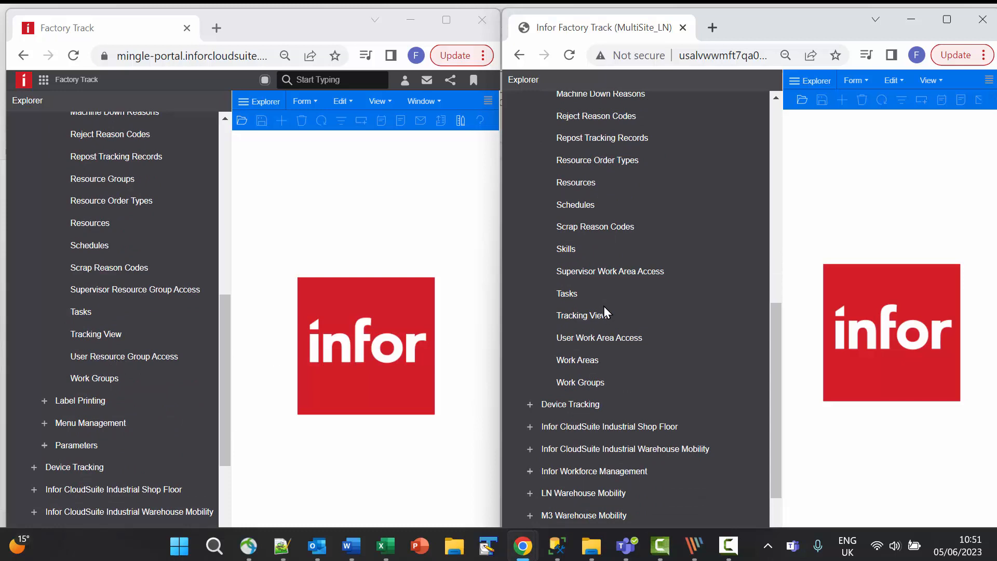
mouse_move(522, 355)
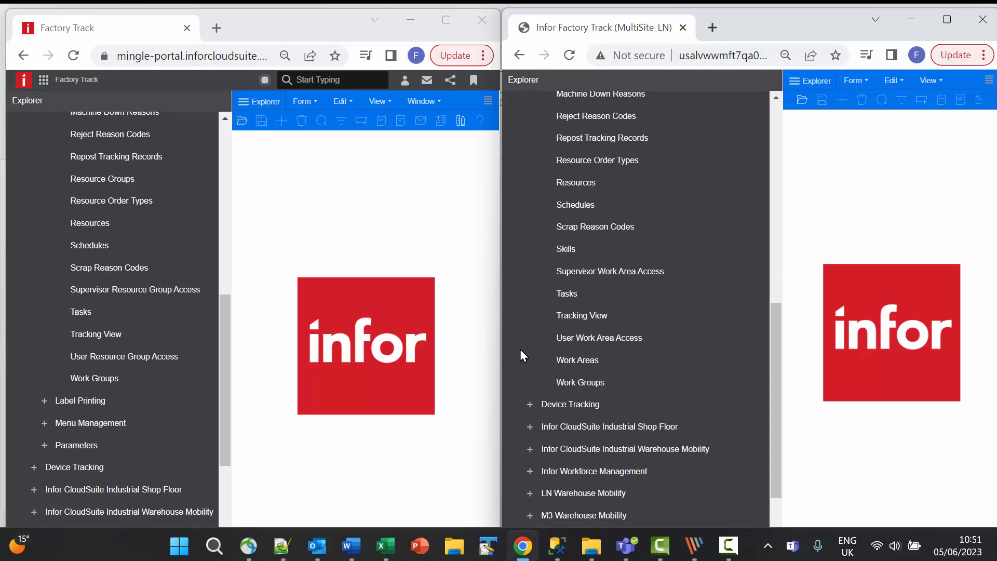
mouse_move(107, 180)
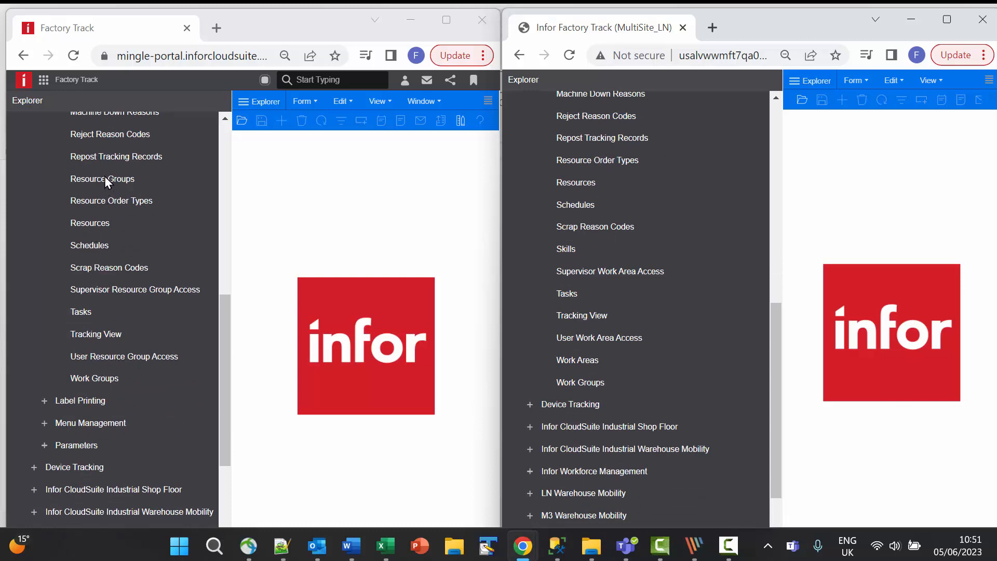
click(103, 179)
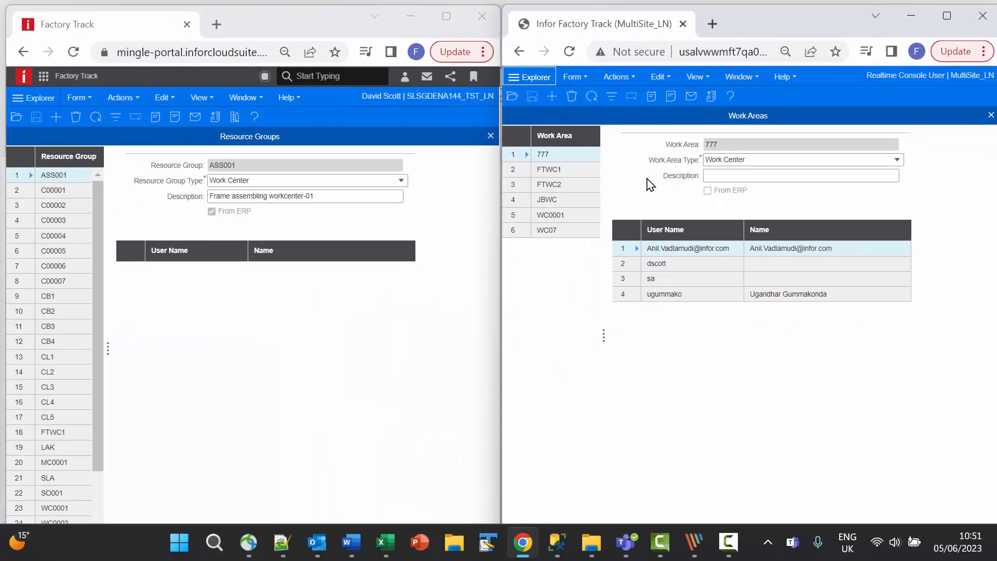
mouse_move(368, 251)
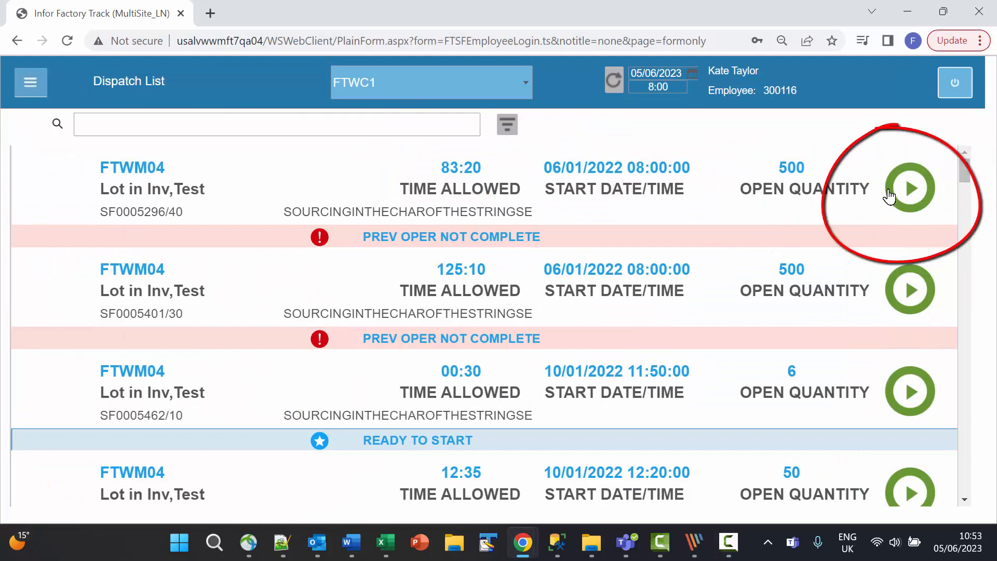
mouse_move(910, 171)
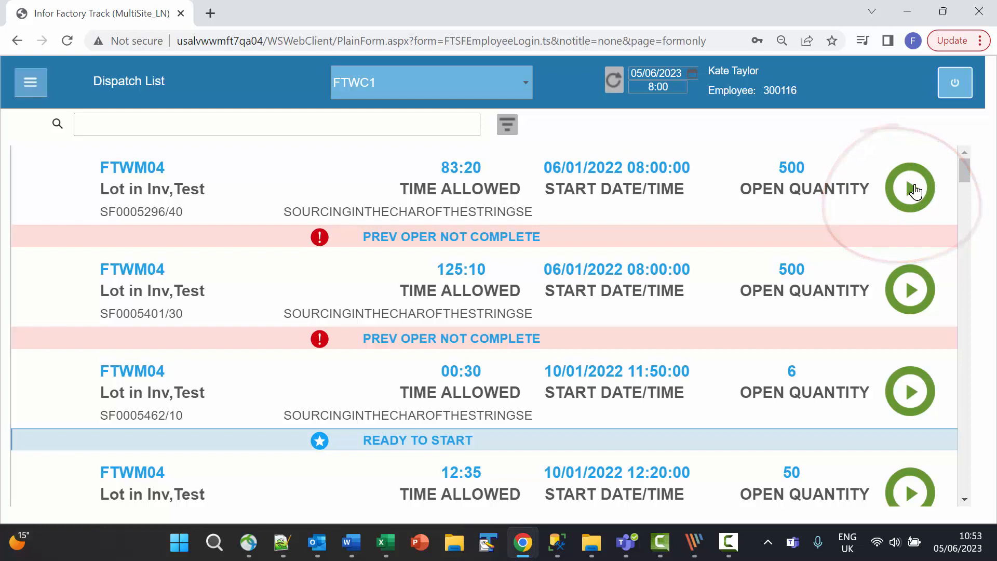
Start the FTM02 Keyboard job from the WC0002 dispatch list and confirm the Start Task dialog.
click(910, 188)
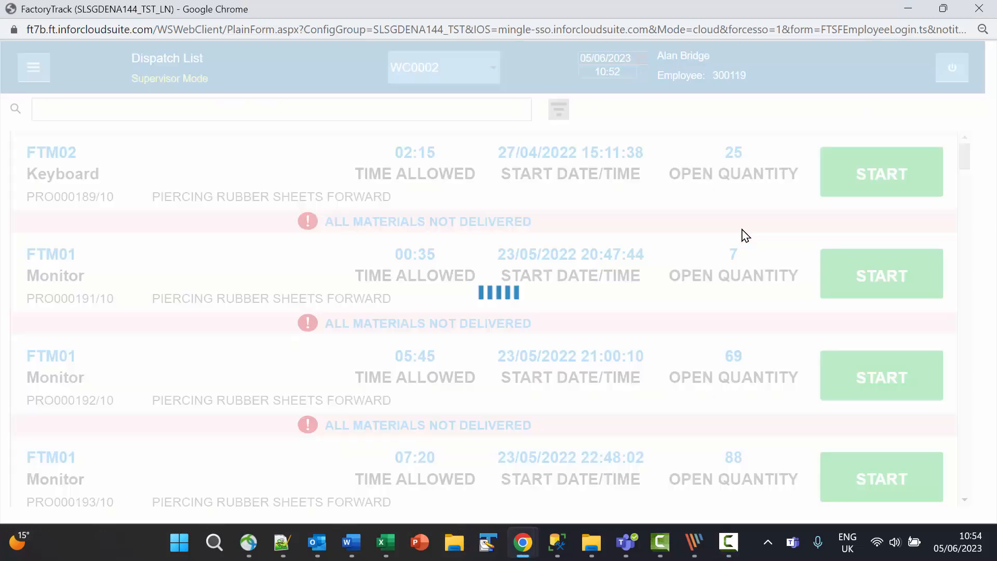
click(881, 273)
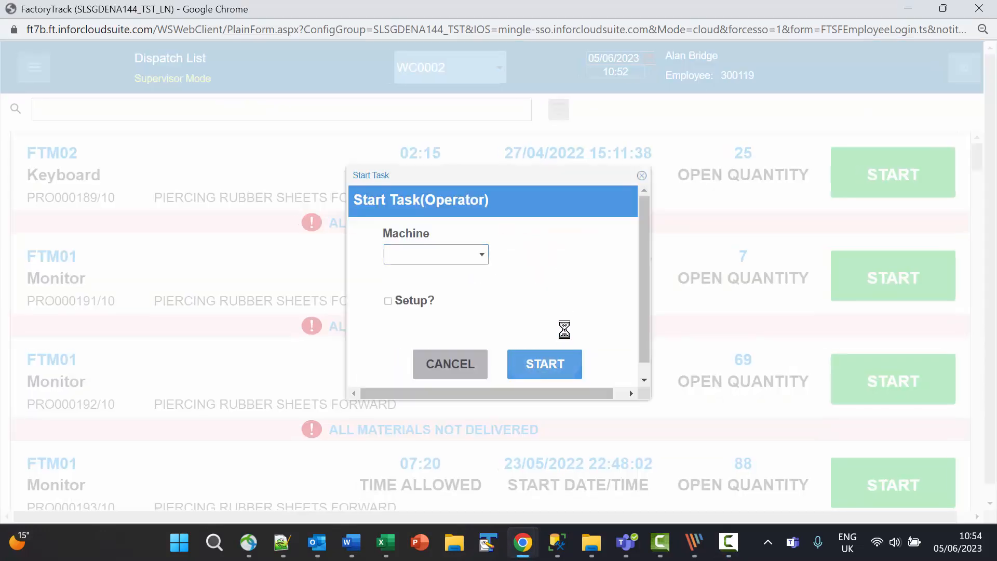
click(544, 364)
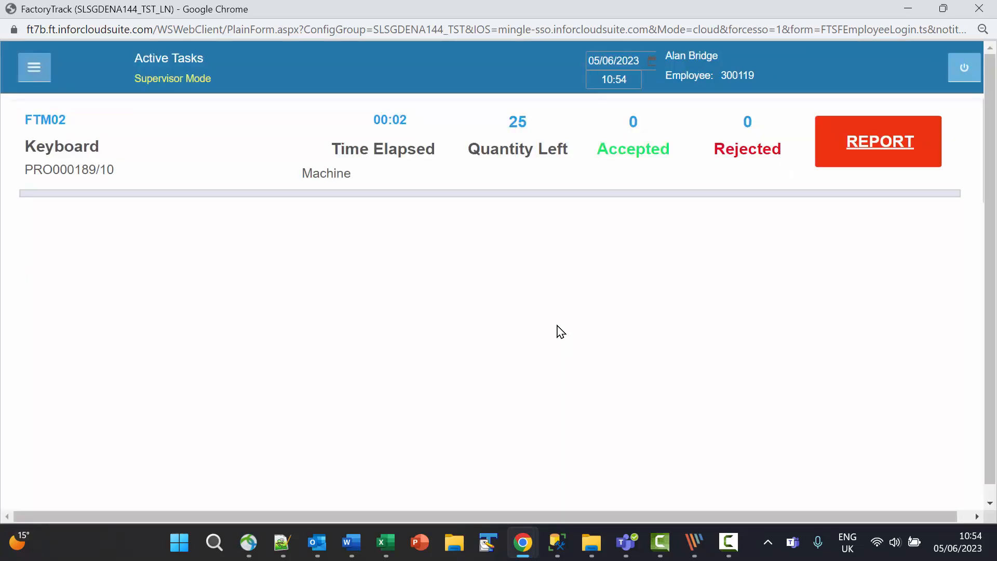
mouse_move(617, 315)
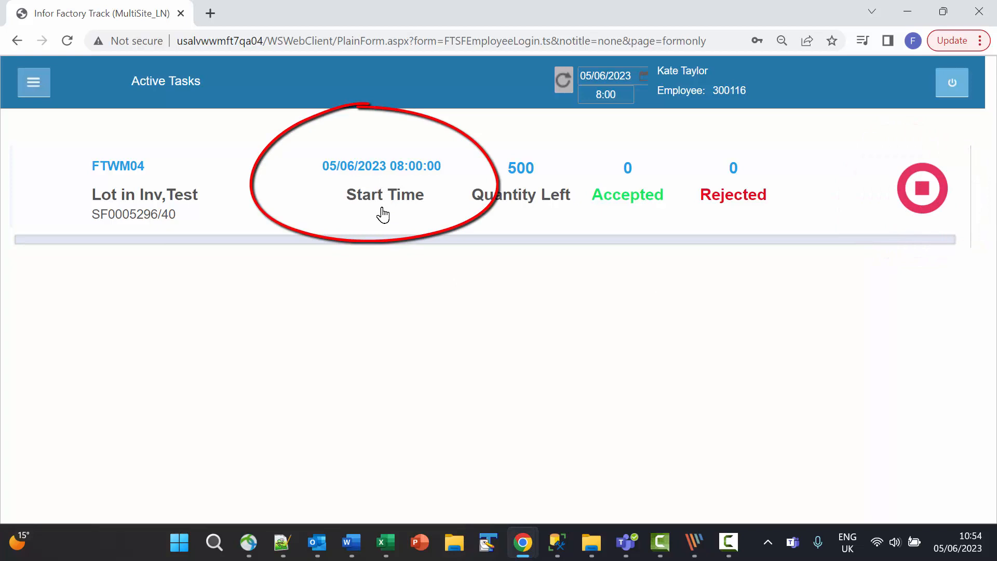
mouse_move(489, 264)
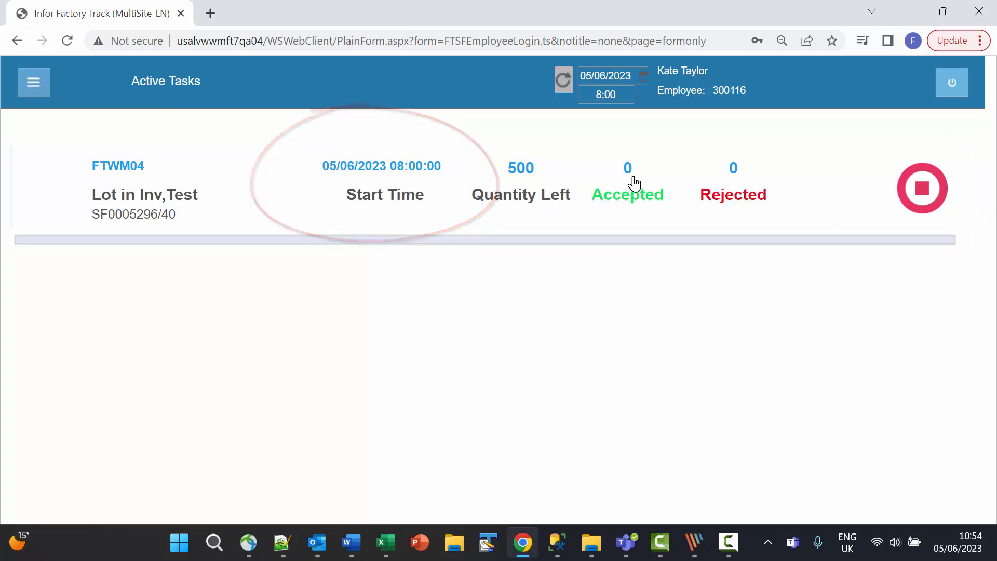
Bring up the detail form of the active FTWM04 task in Active Tasks.
click(922, 188)
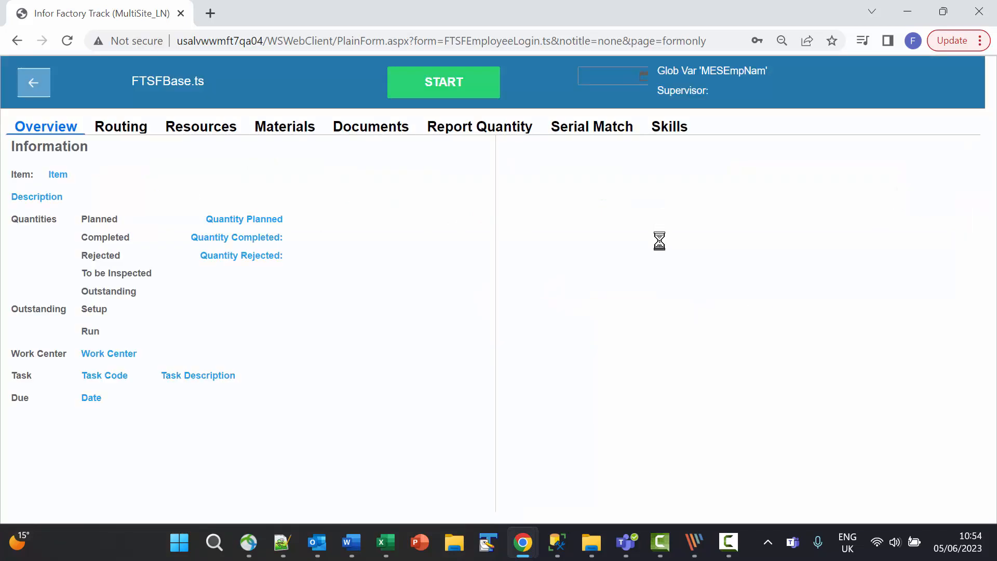
Show the Overview tab of the FTSFBase form while the job information loads.
click(444, 82)
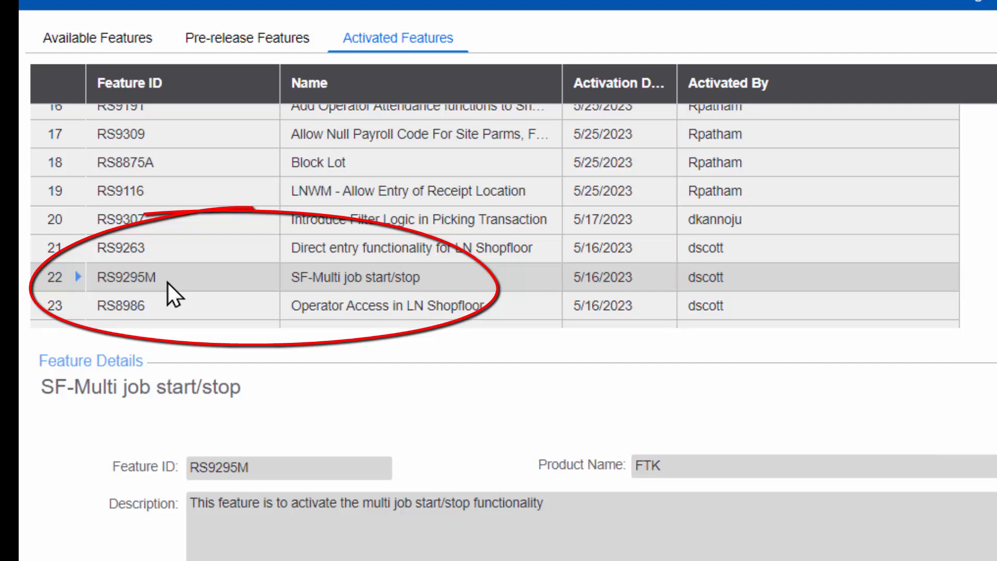
mouse_move(293, 290)
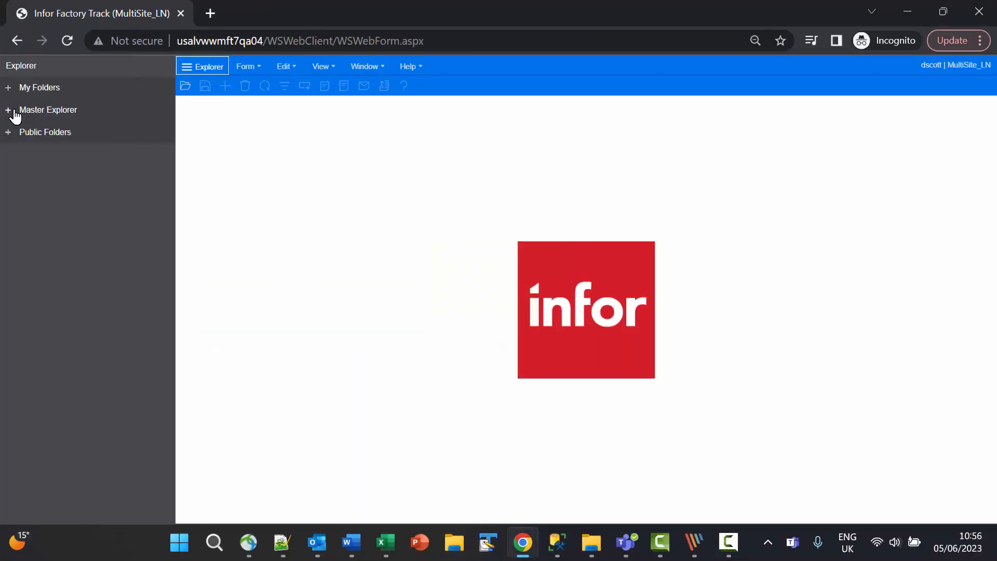
Enable the Support Multi Selection option on the Shop Floor Parameters form.
click(9, 109)
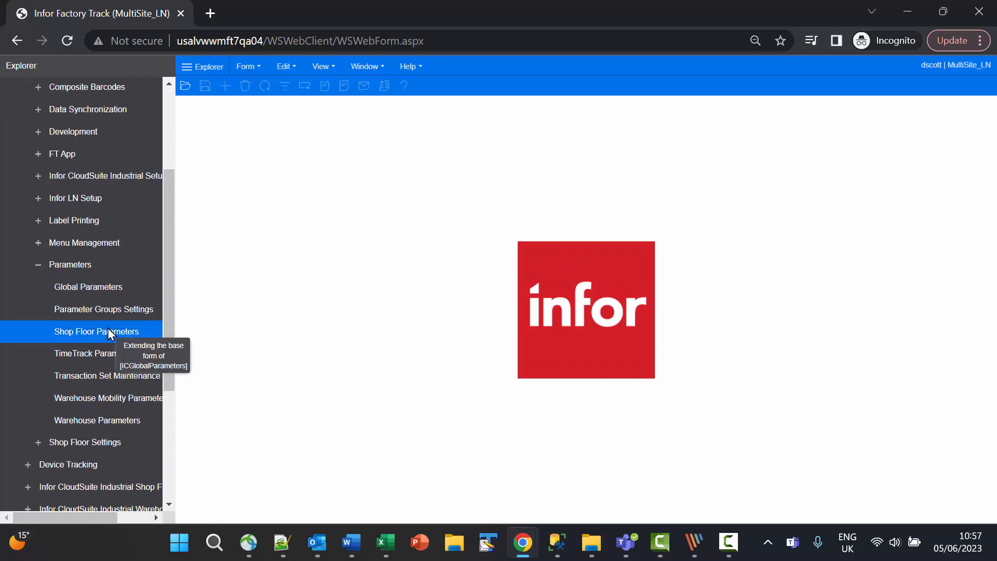
click(96, 332)
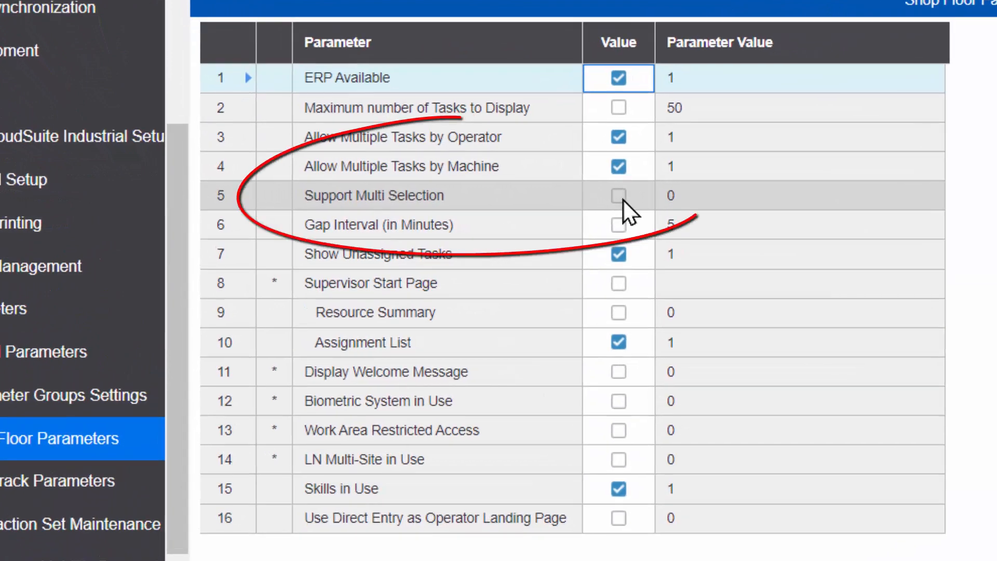
click(617, 196)
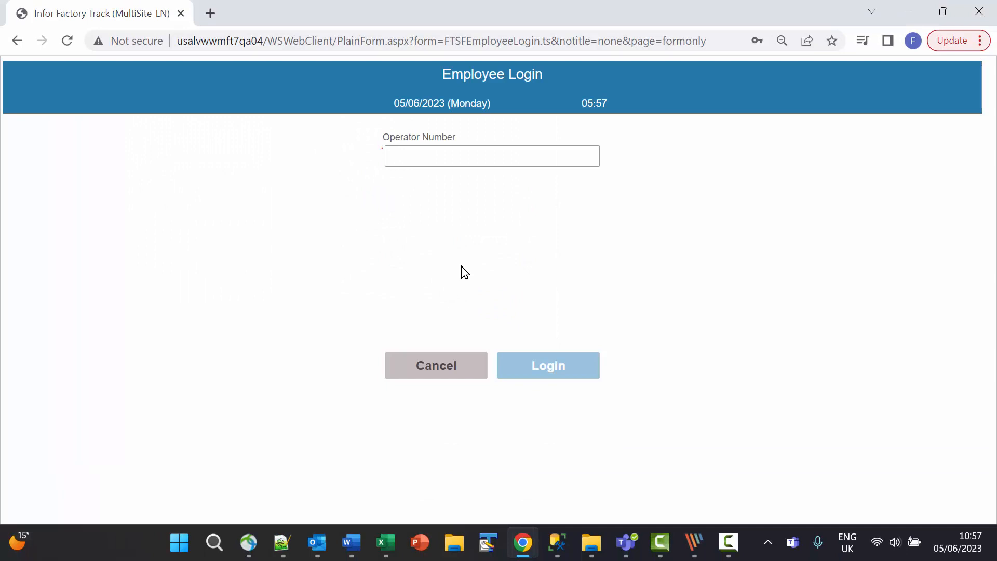
text(3)
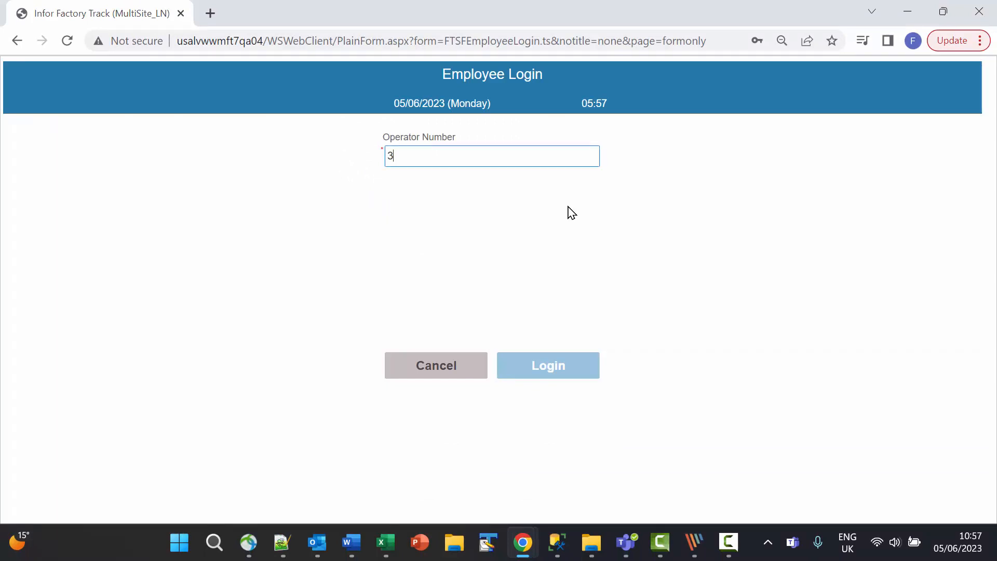
text(00116)
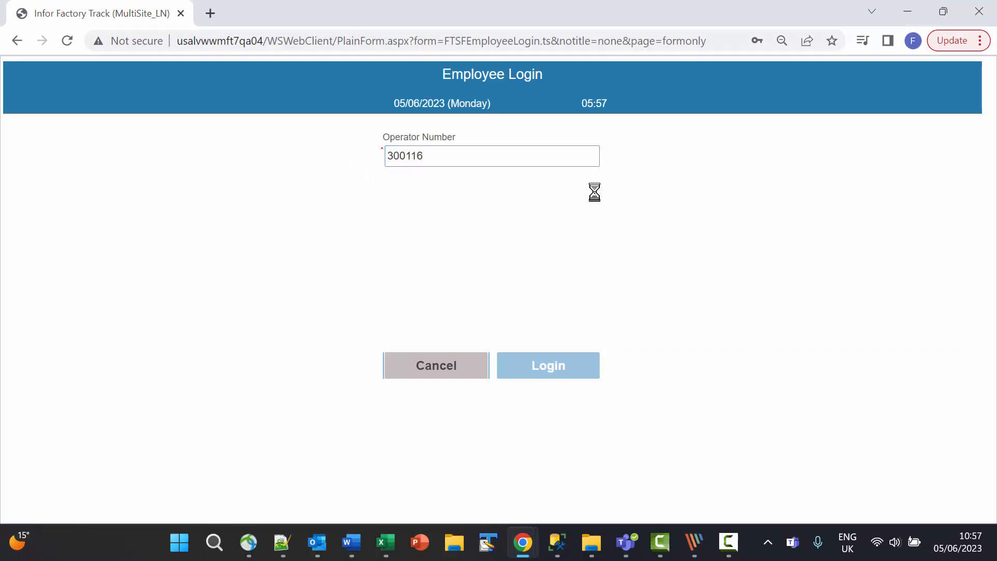
click(548, 365)
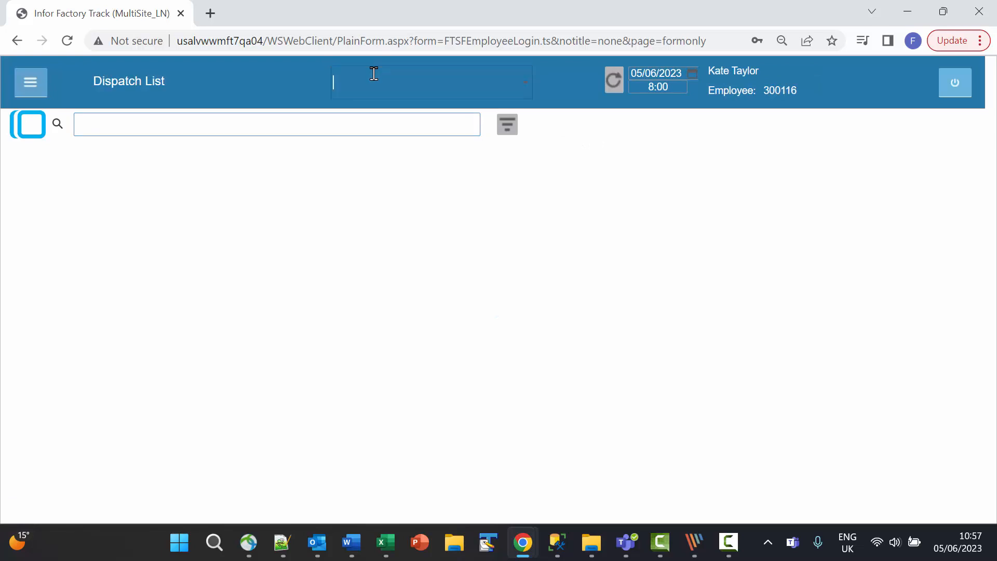
text(FTWC1)
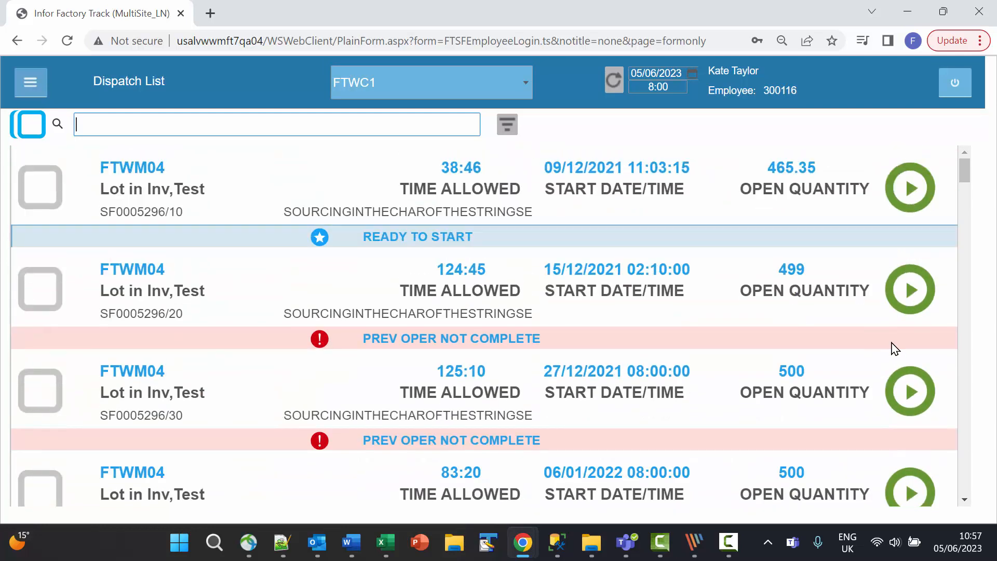
mouse_move(87, 238)
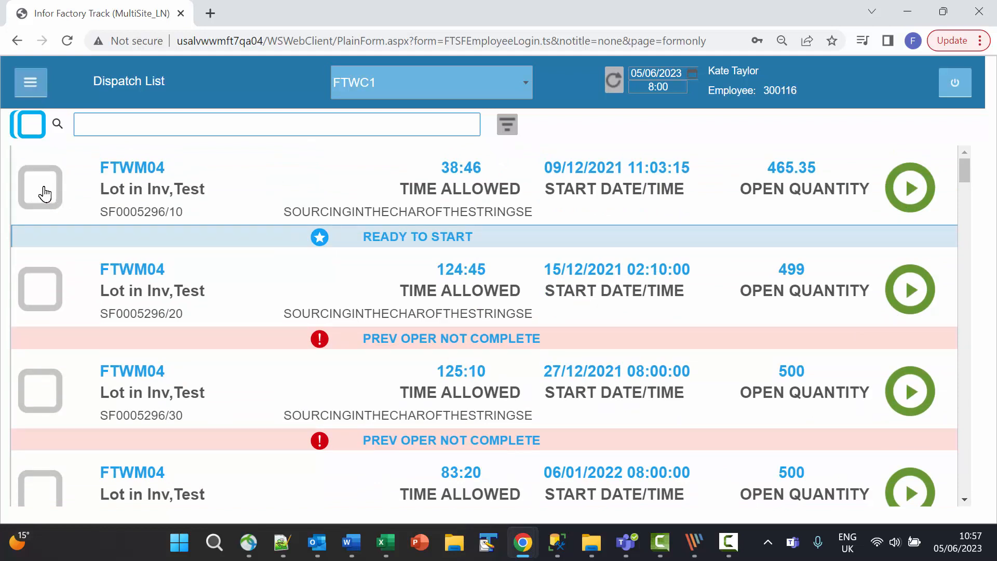
Select operations SF0005296/10 and SF0005296/30 after trying and clearing Select All.
click(40, 187)
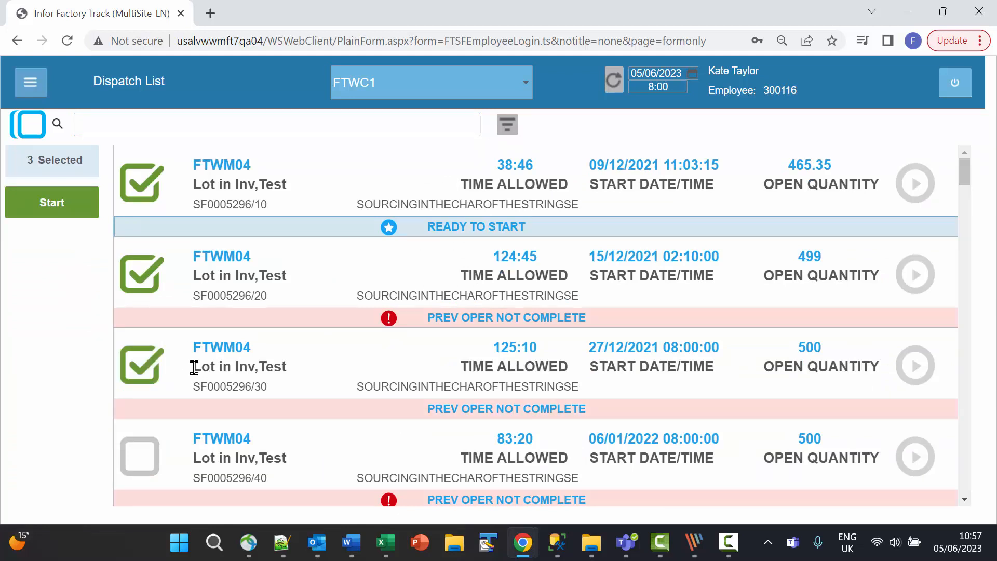
mouse_move(48, 200)
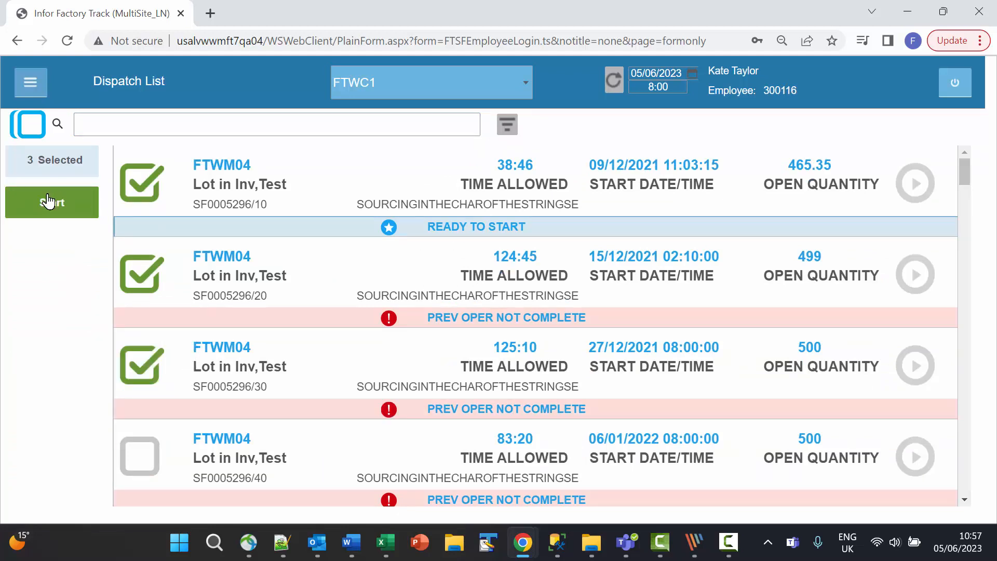
mouse_move(30, 123)
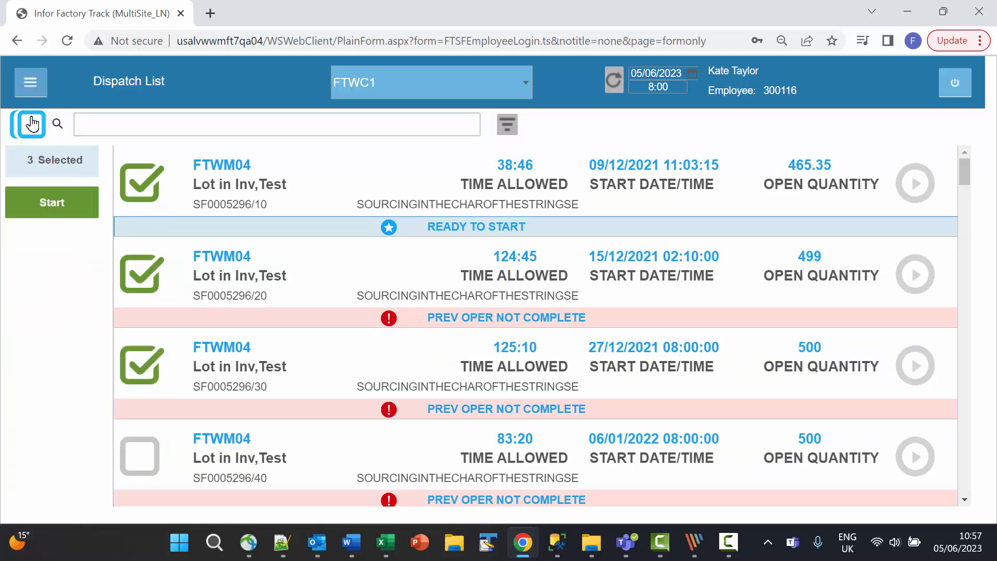
click(27, 123)
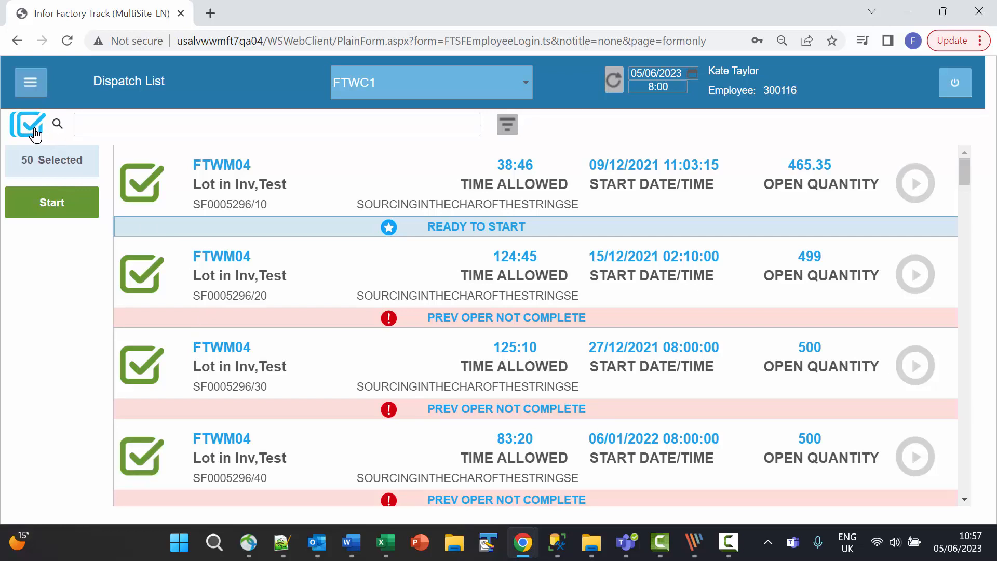
click(27, 123)
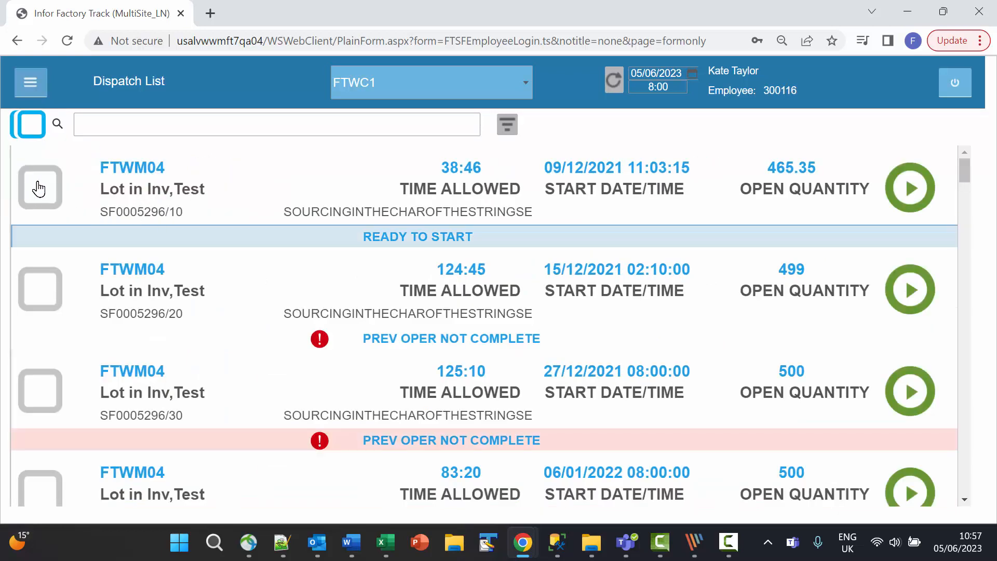
click(40, 187)
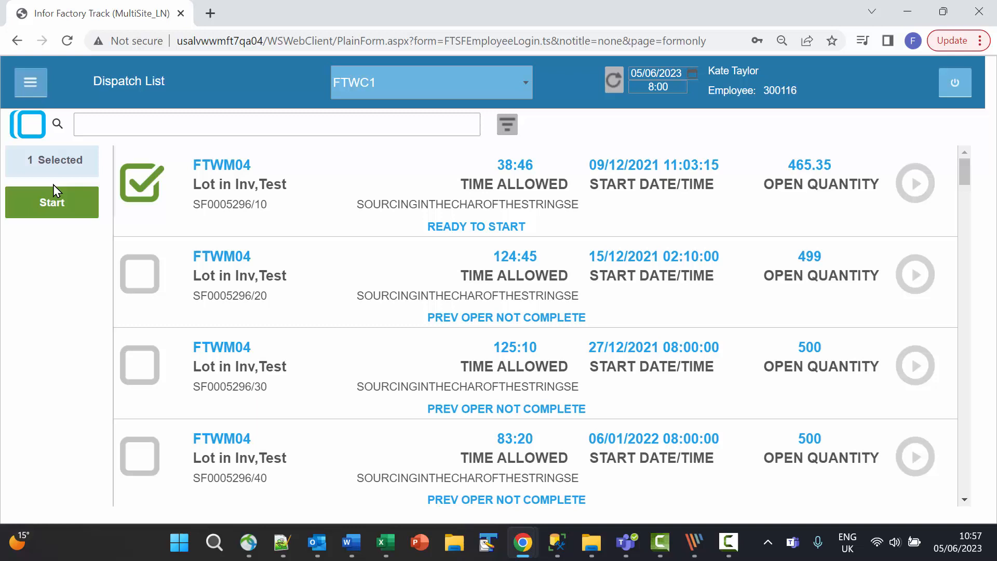
click(140, 365)
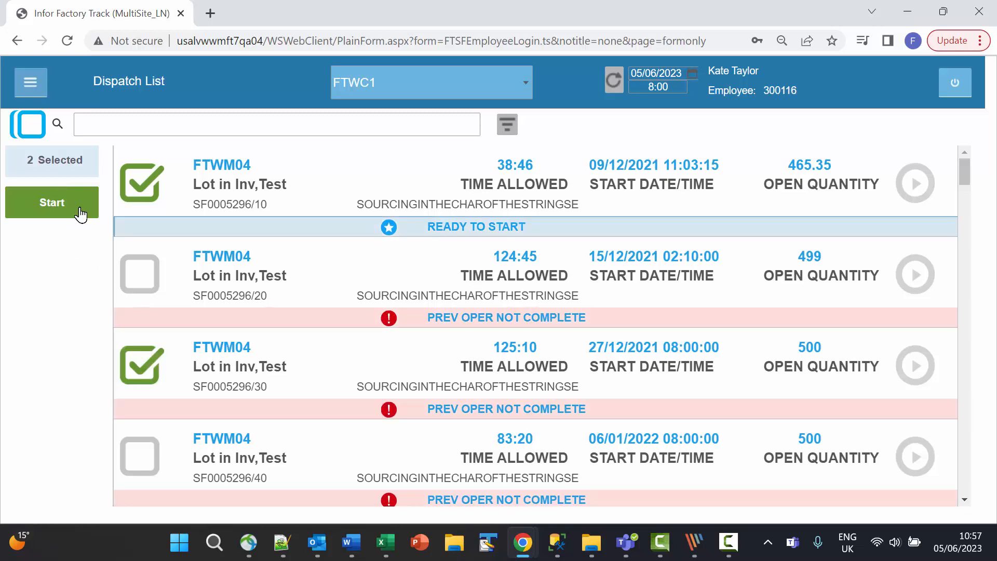
Start both selected jobs, confirming each Start Task dialog.
click(52, 203)
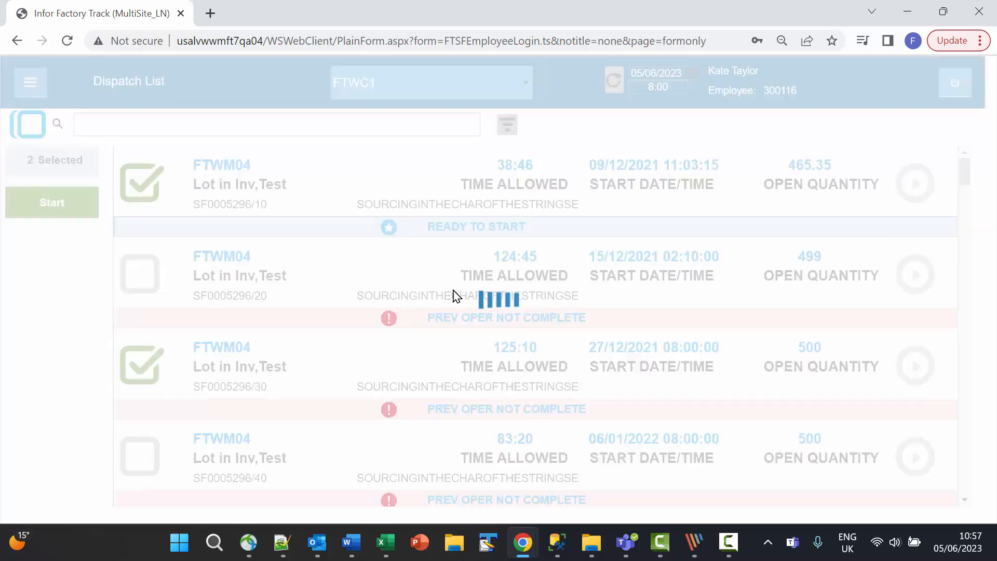
click(52, 202)
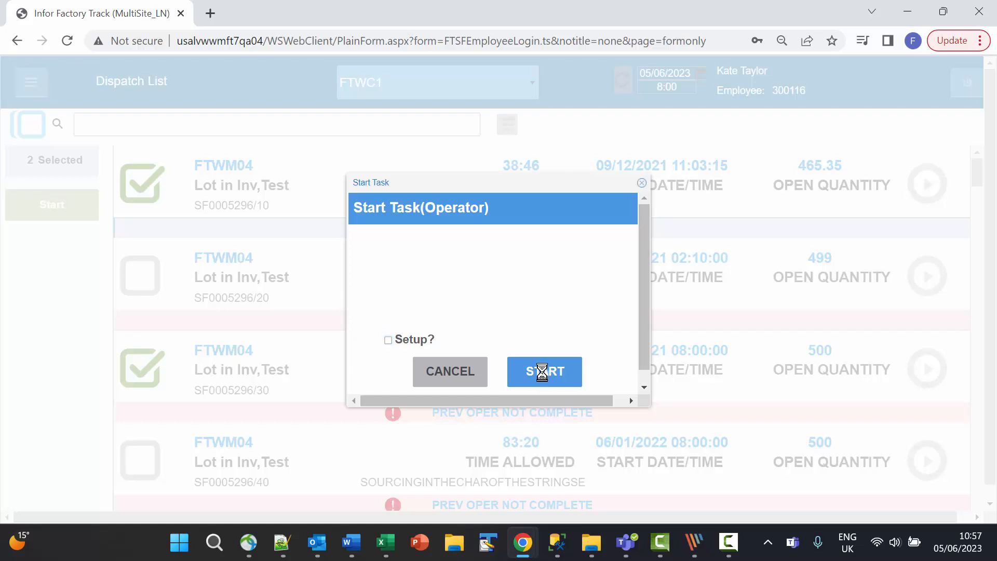
click(543, 372)
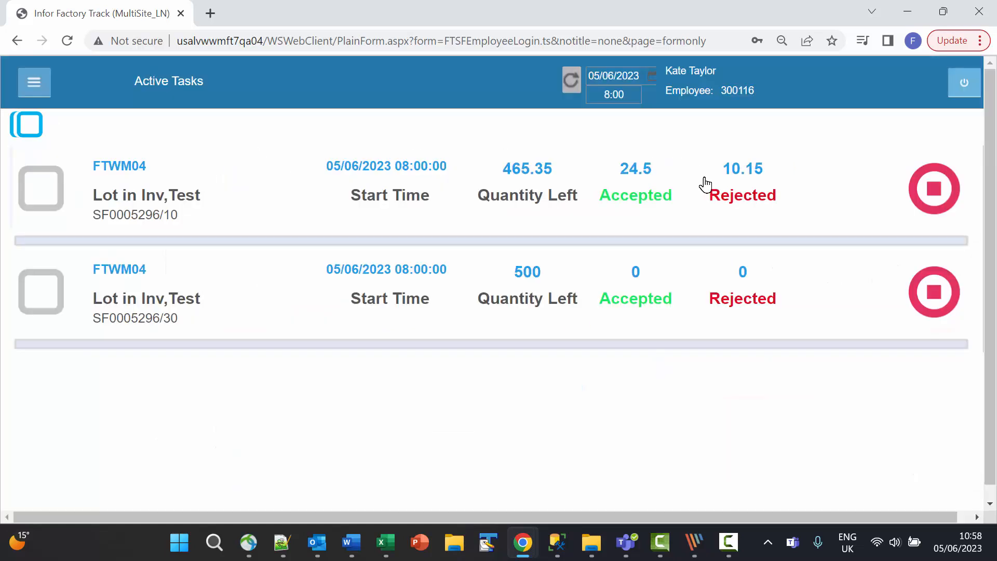
mouse_move(645, 165)
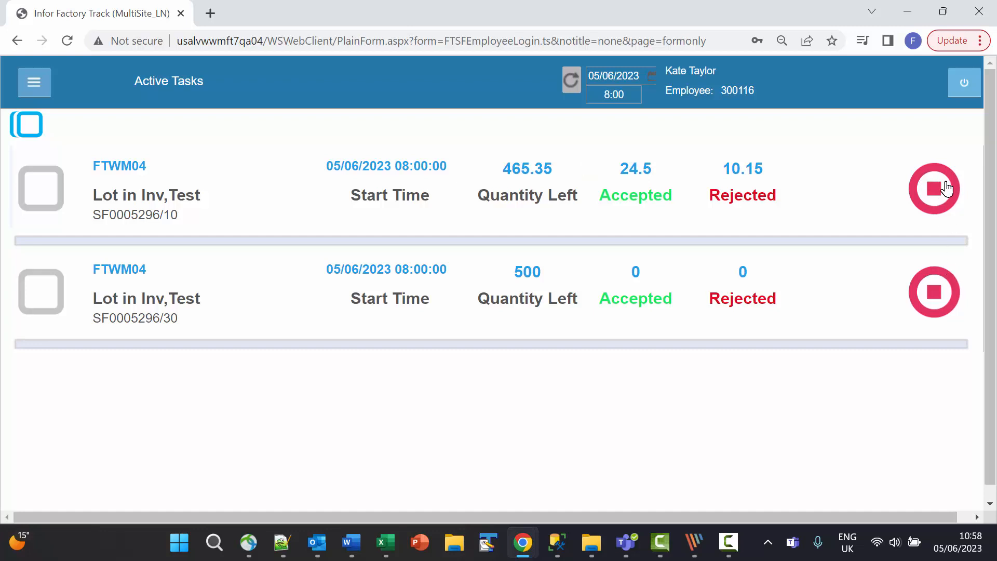
mouse_move(49, 189)
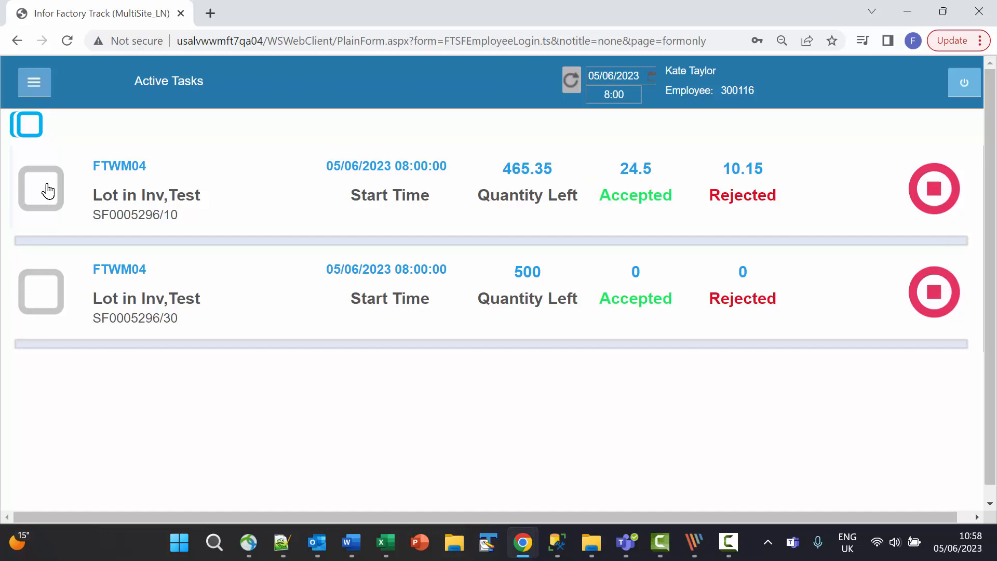
Select both active tasks SF0005296/10 and /30 via Select All and stop them together.
click(41, 188)
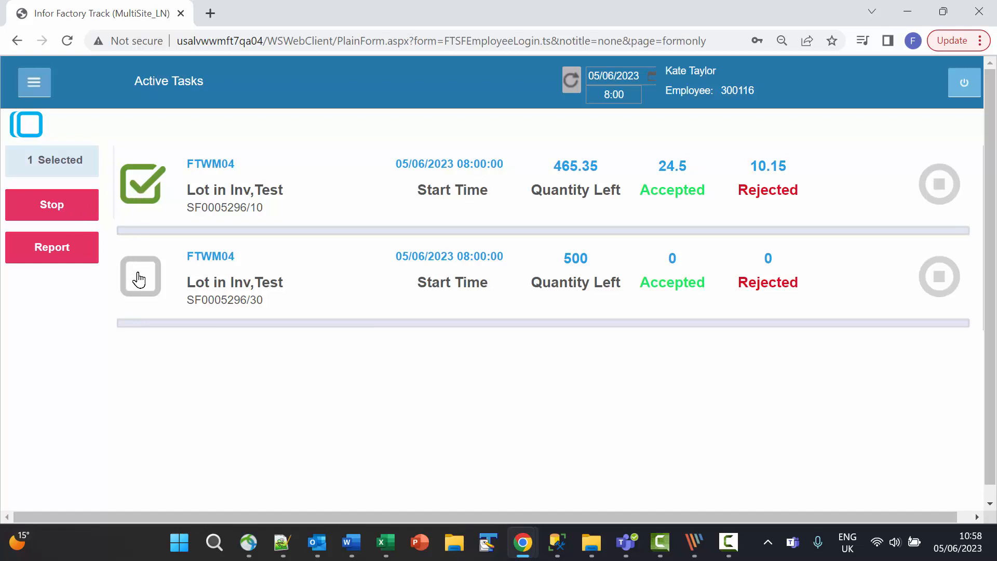
click(140, 276)
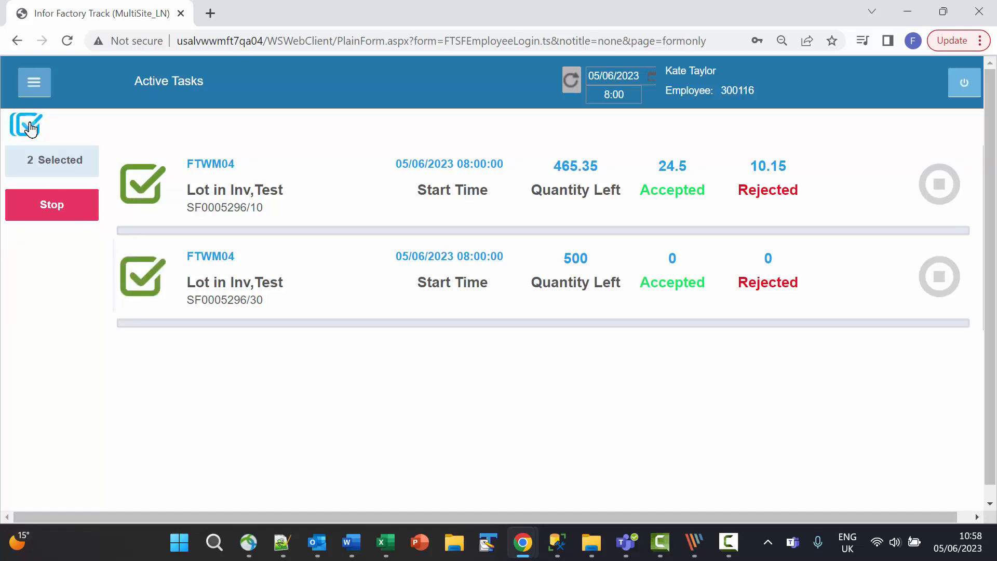
mouse_move(60, 204)
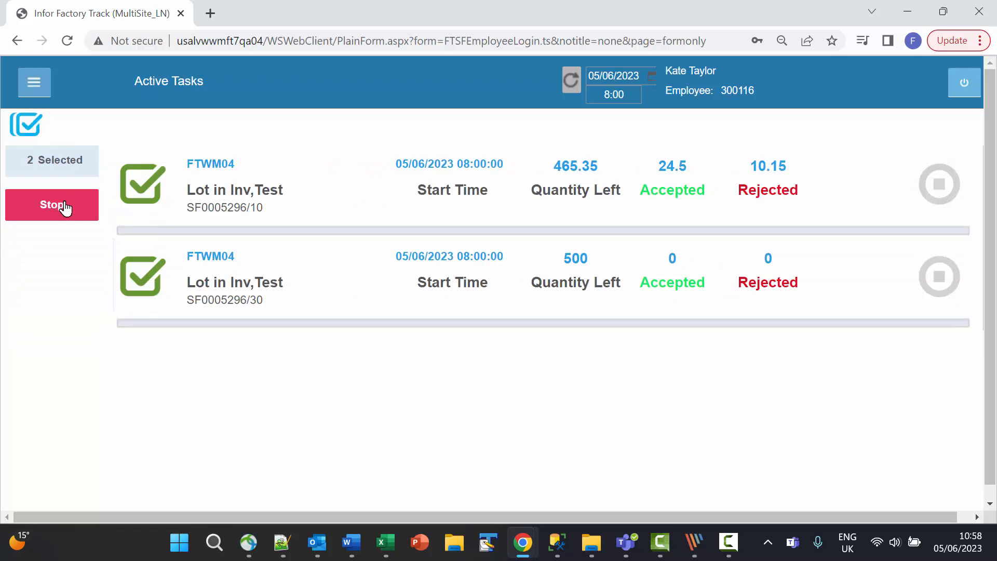
click(141, 276)
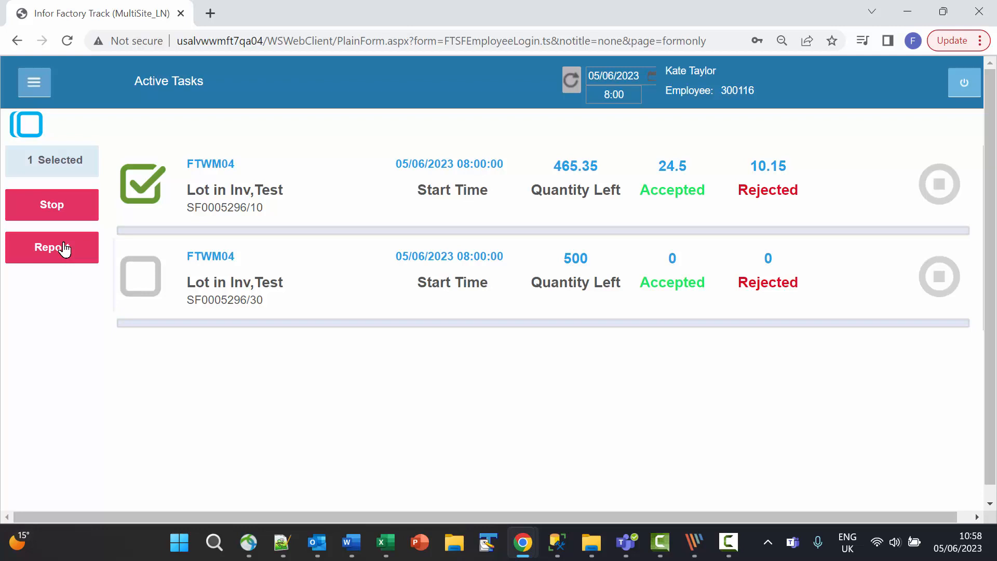
click(140, 276)
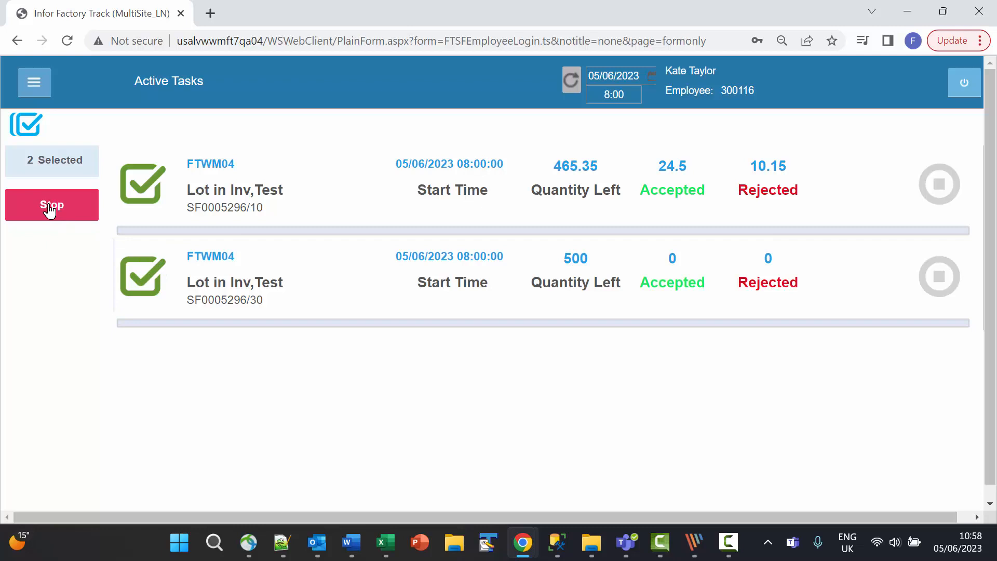
click(52, 205)
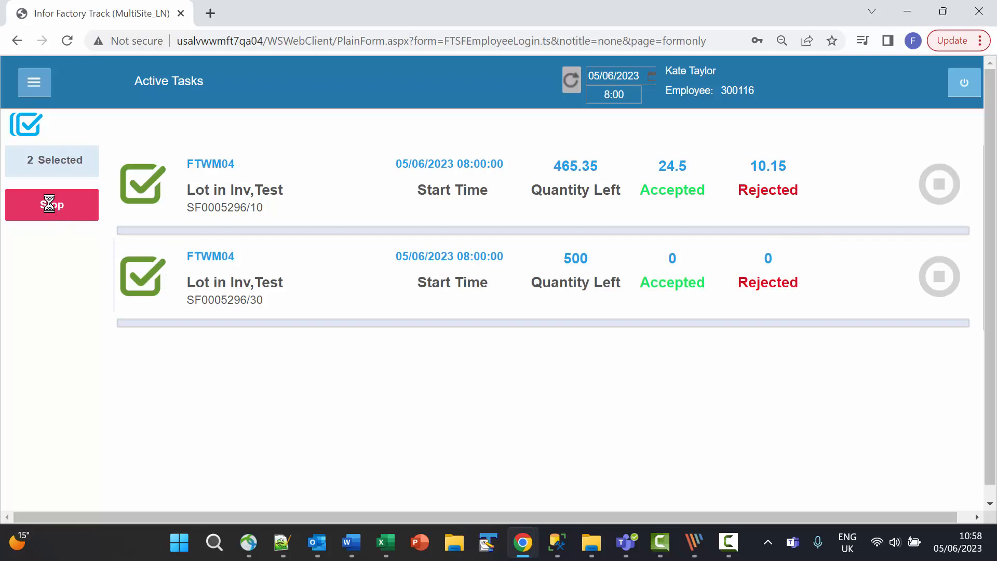